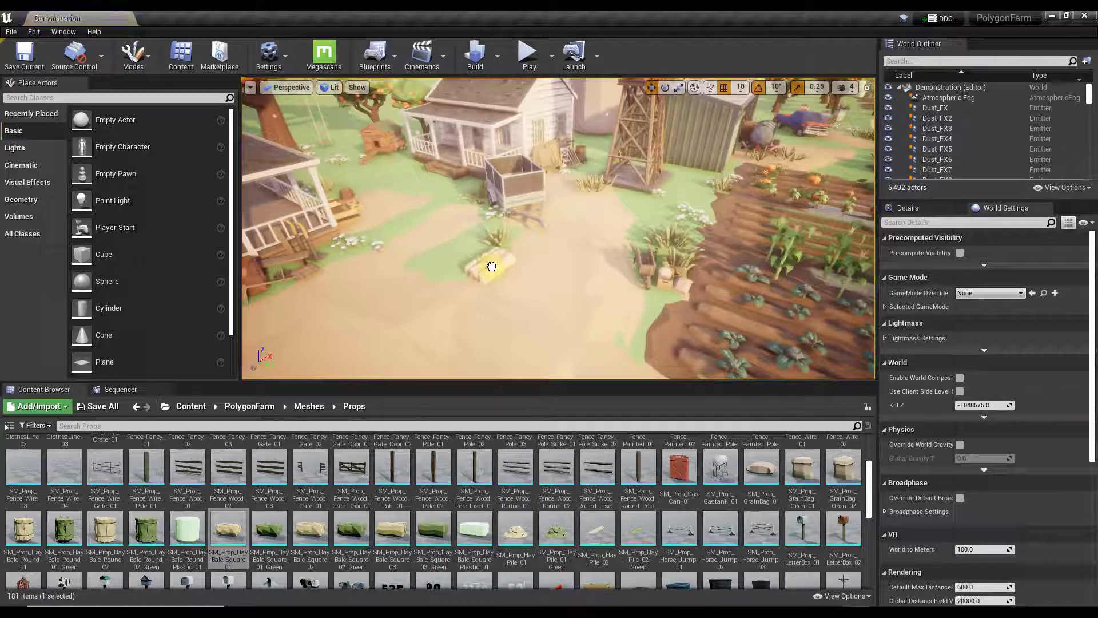
# Select a hay bale in the level to enable Simulate Physics on it.
pyautogui.click(490, 269)
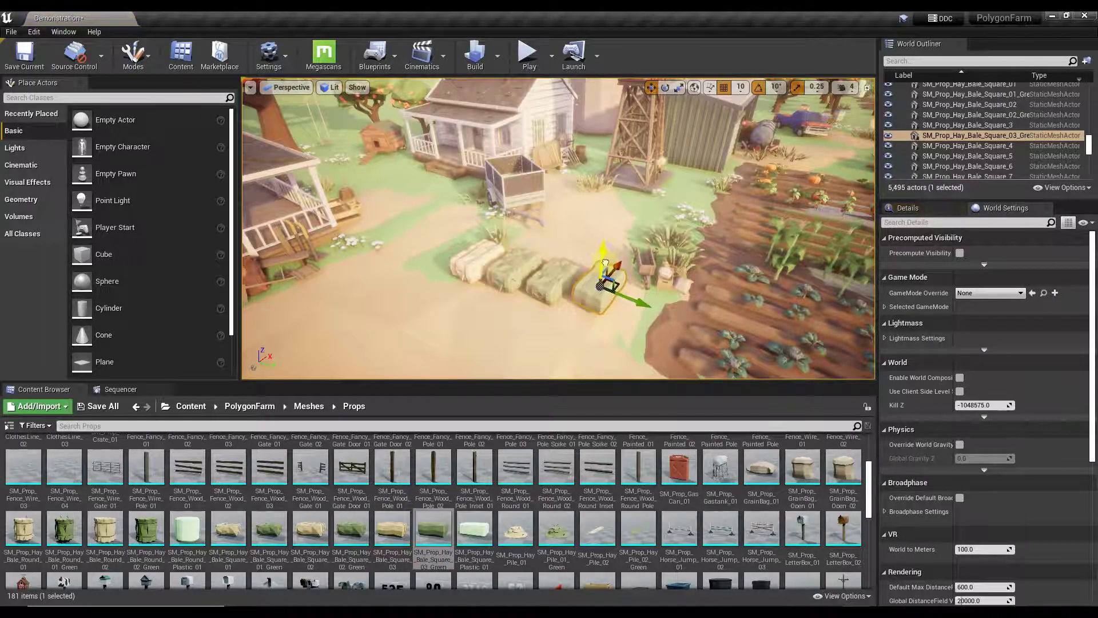
pyautogui.moveTo(473, 538)
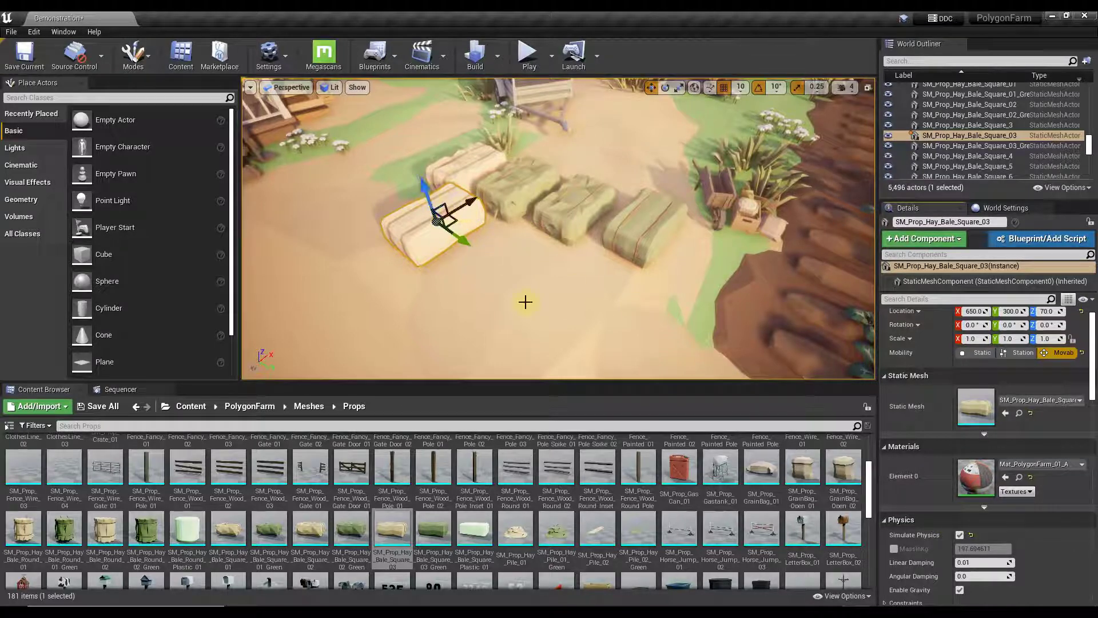
# Add the remaining hay bales to the selection and enable Simulate Physics on all five.
pyautogui.scroll(-3)
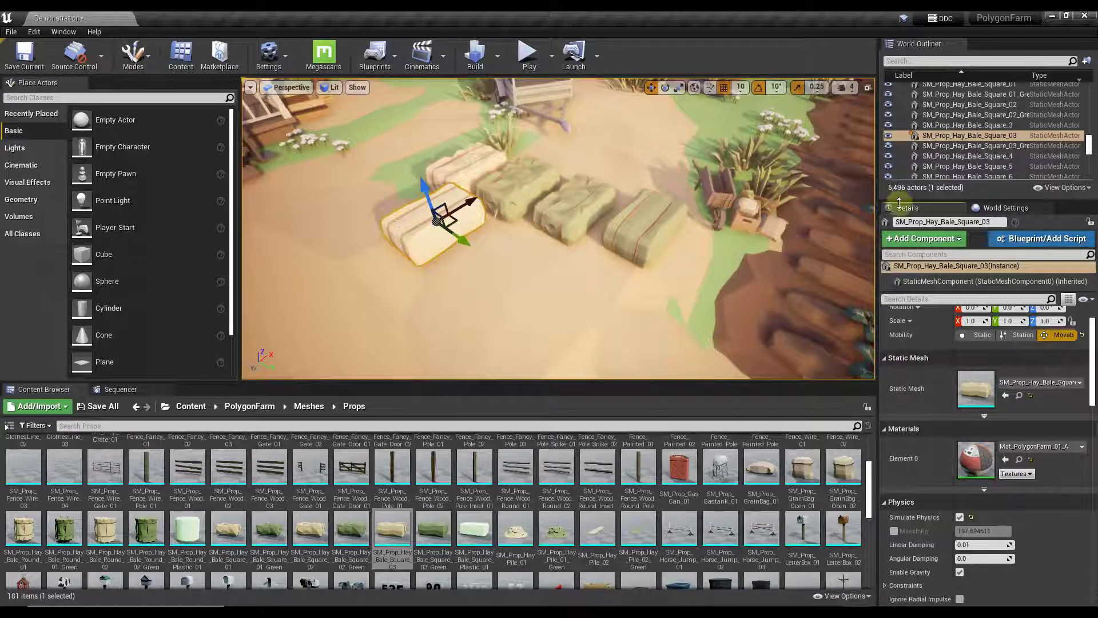
pyautogui.click(960, 517)
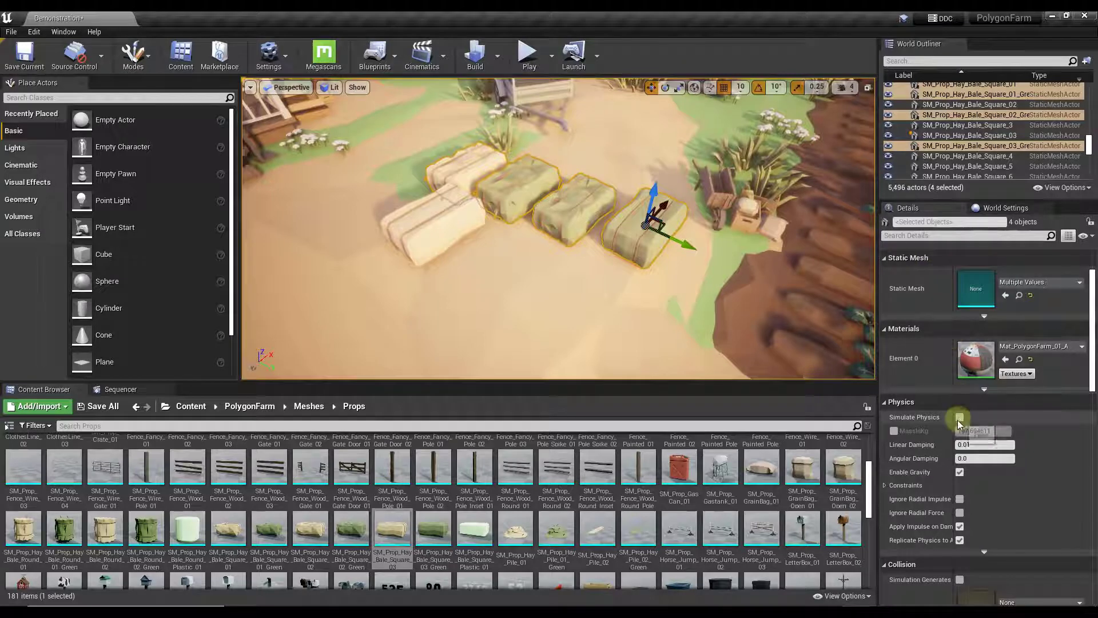
pyautogui.click(960, 416)
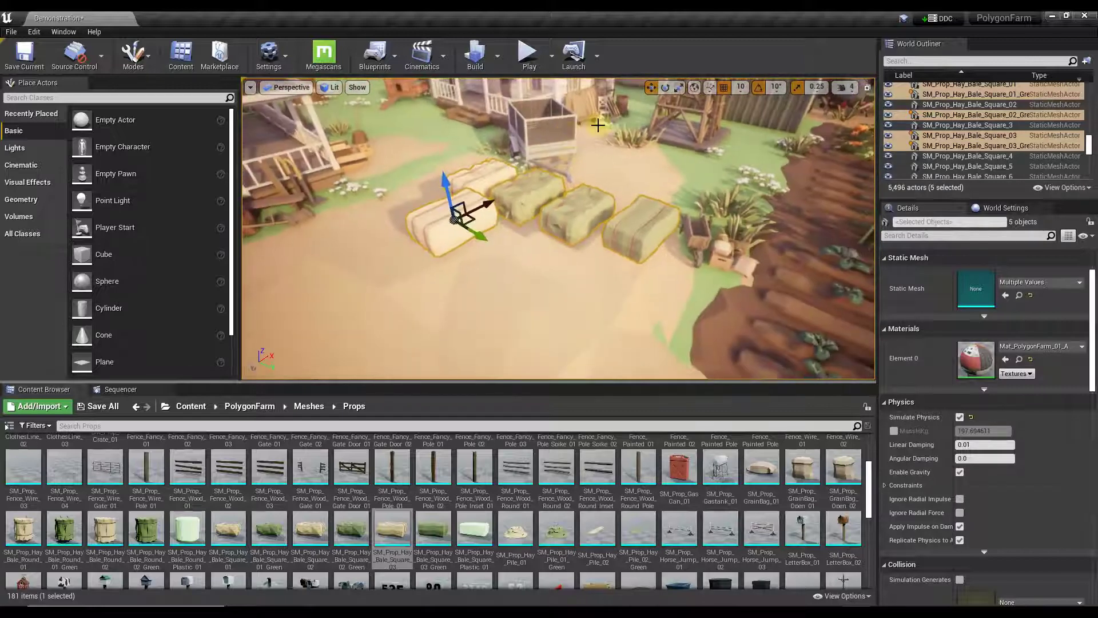
pyautogui.click(529, 50)
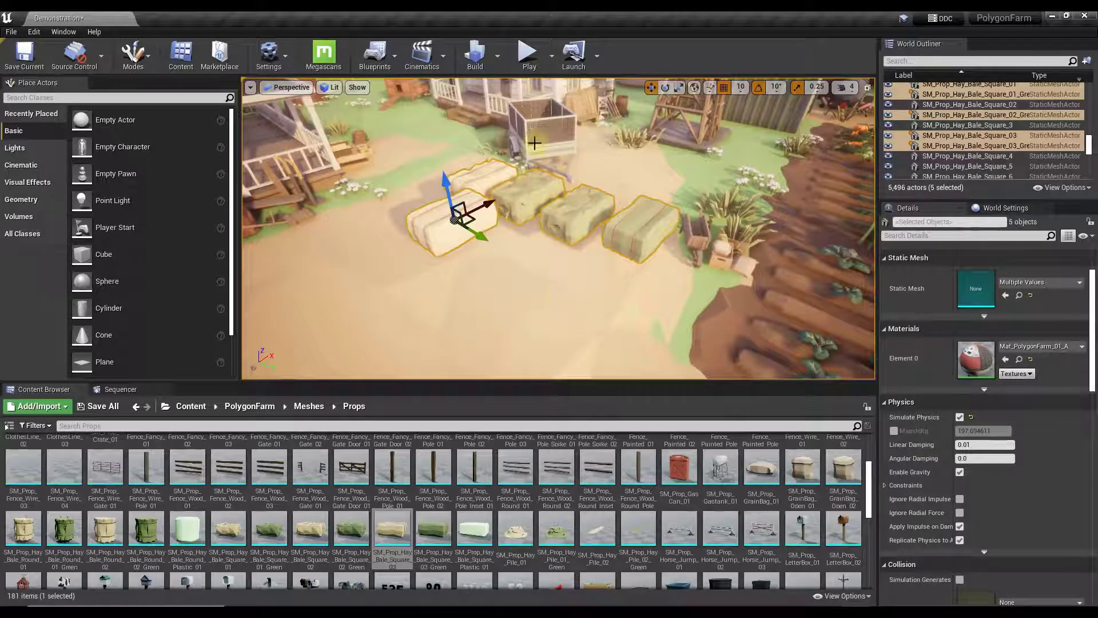
pyautogui.click(548, 51)
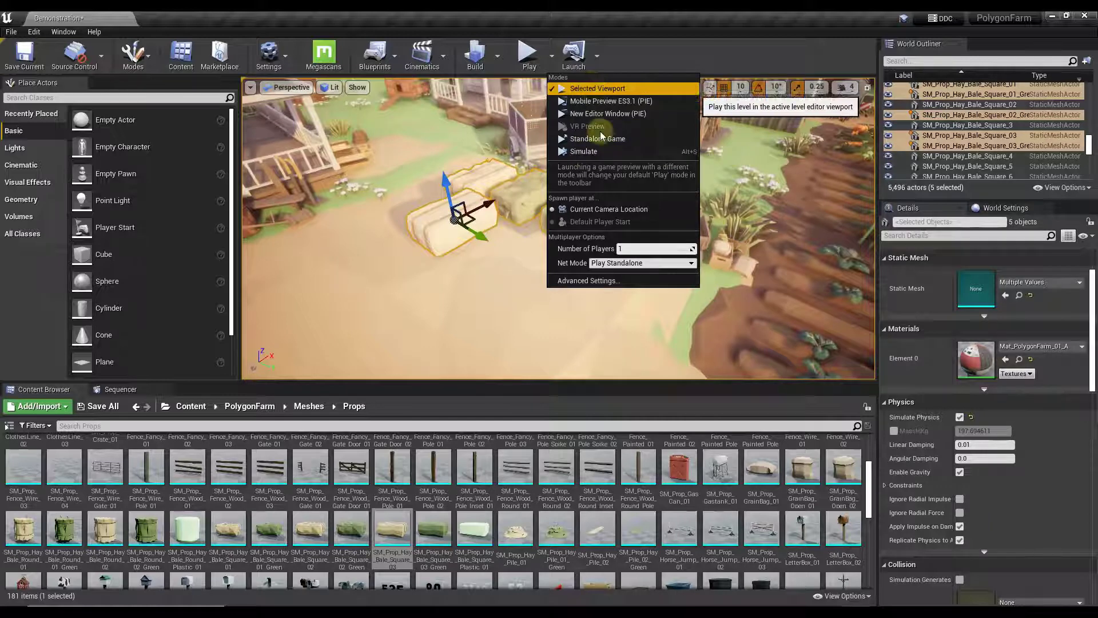
pyautogui.moveTo(582, 90)
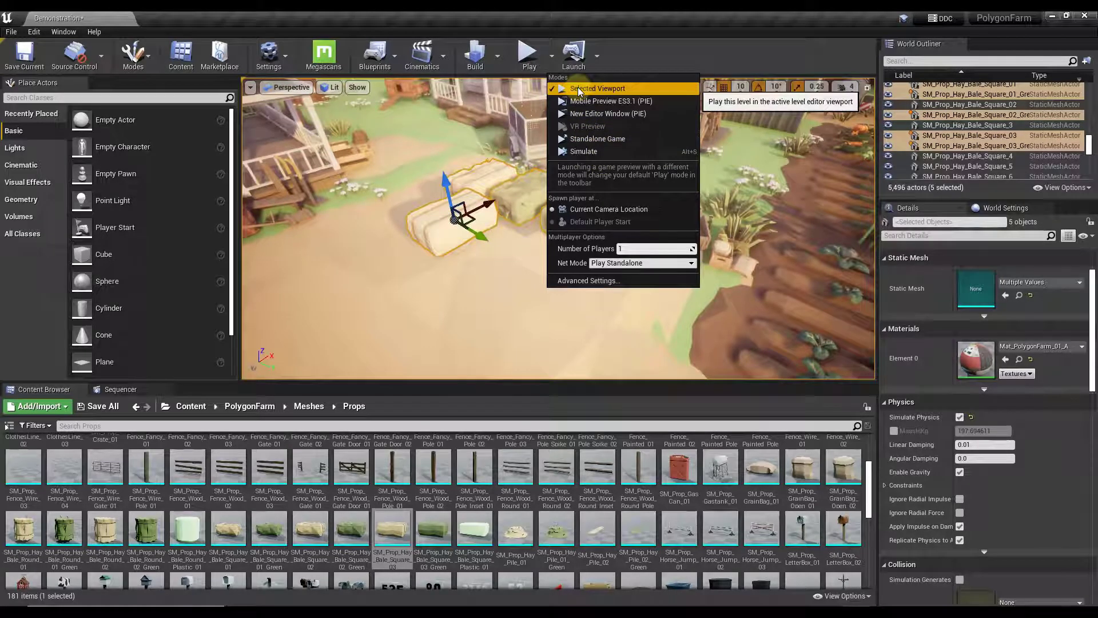
pyautogui.moveTo(601, 151)
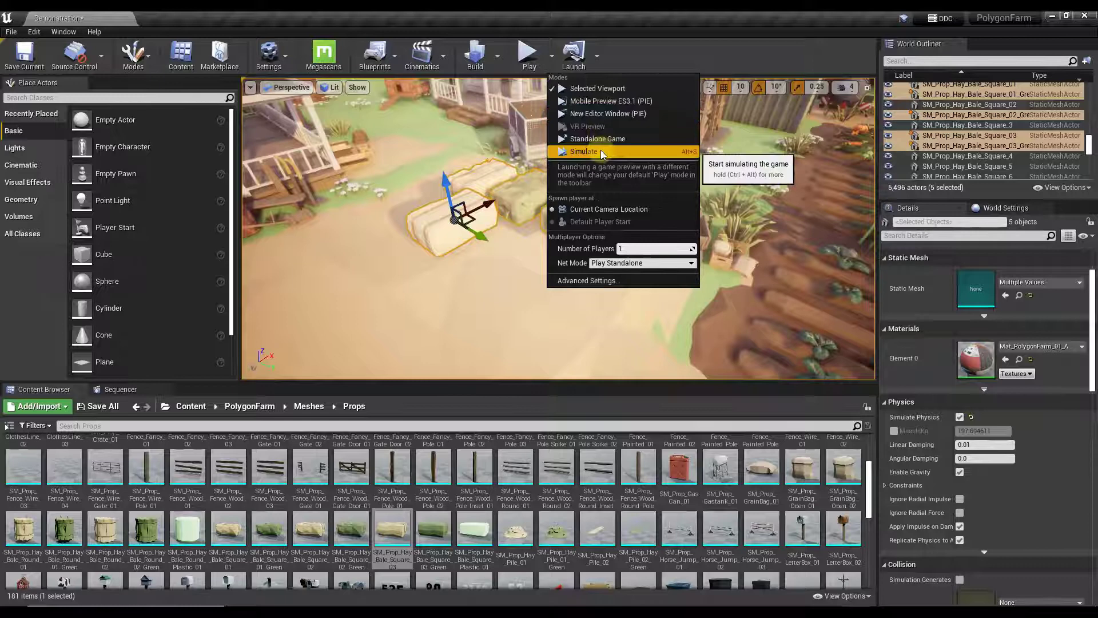
# Set play mode to Simulate, run it so the bales fall, then stop the simulation.
pyautogui.click(583, 151)
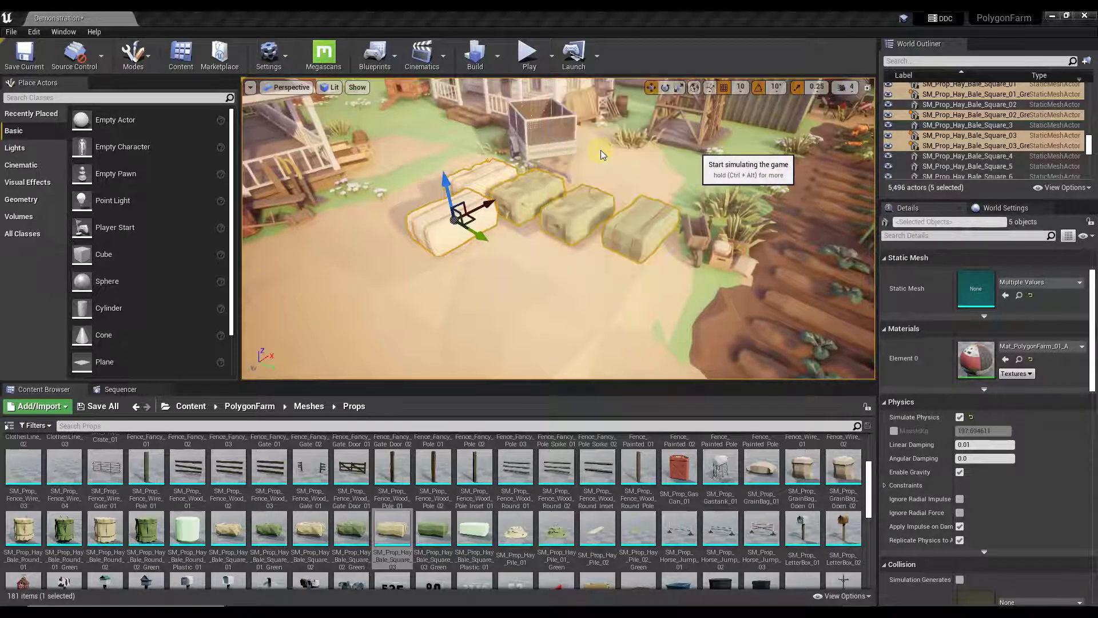
pyautogui.click(528, 50)
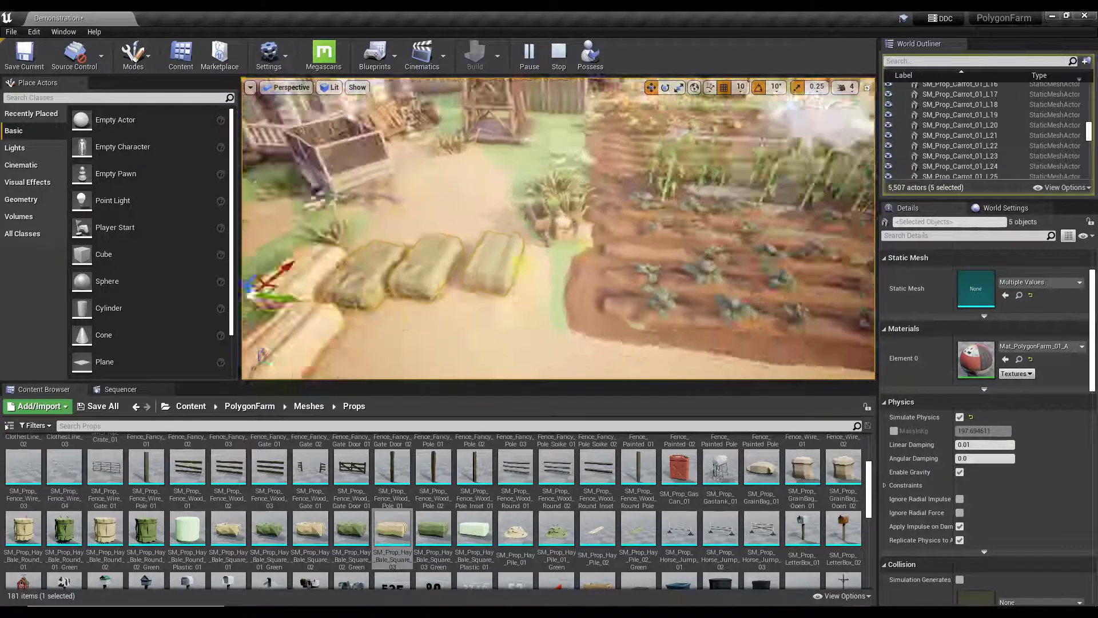
pyautogui.click(558, 52)
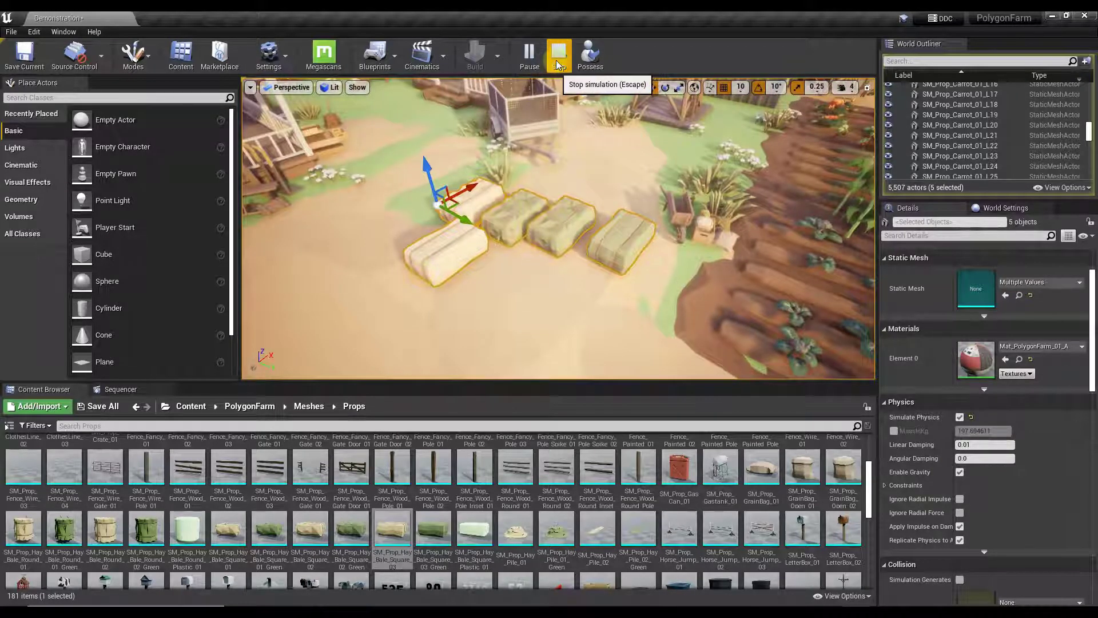
pyautogui.click(559, 52)
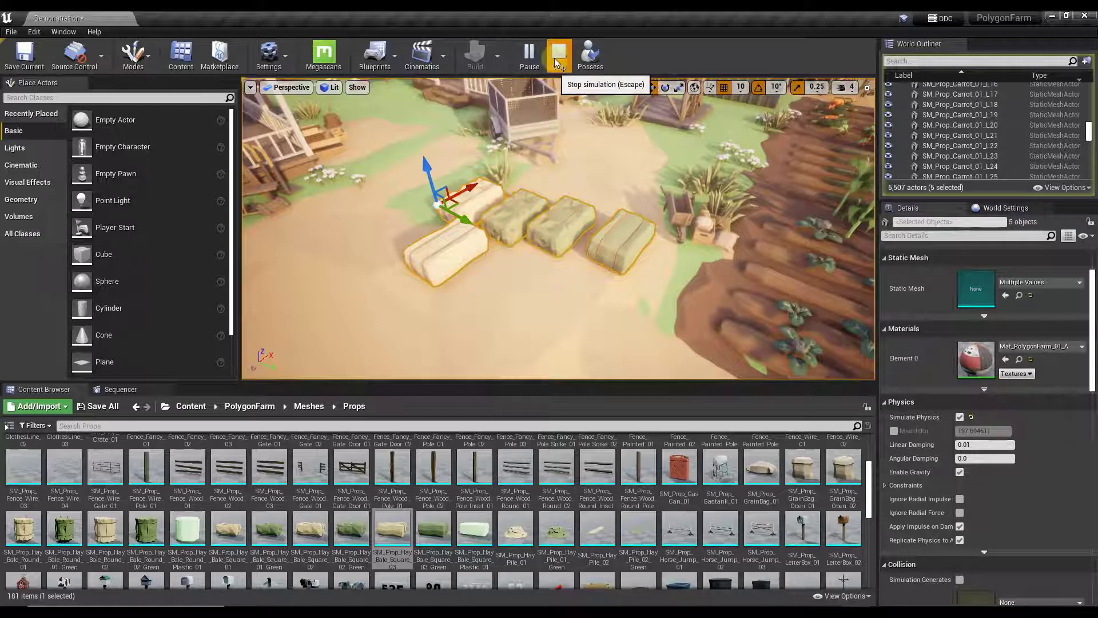
pyautogui.click(558, 51)
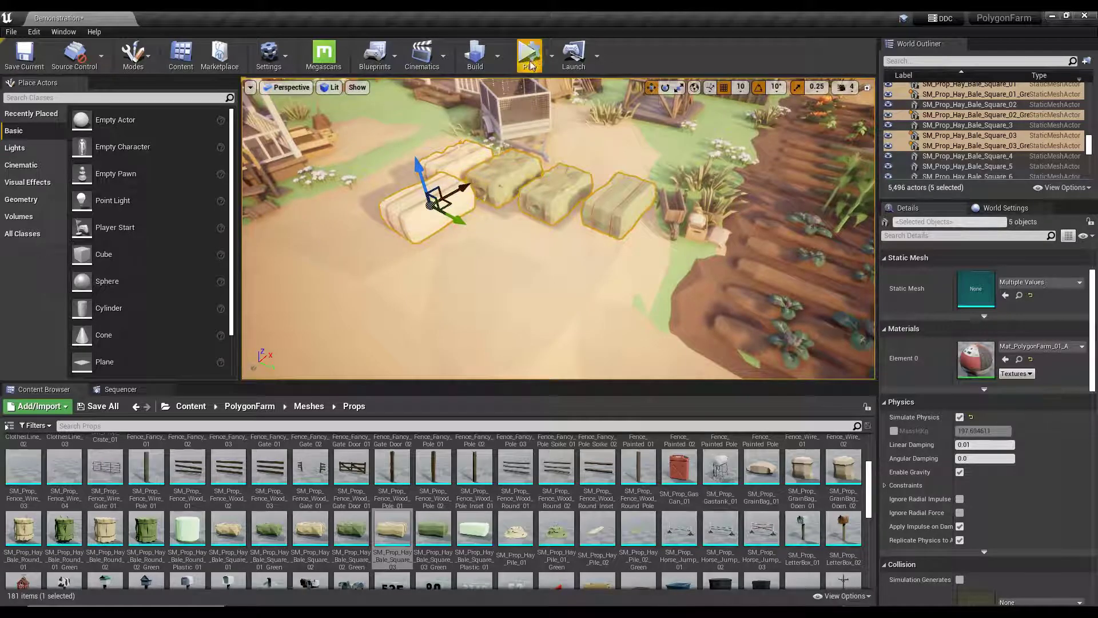
pyautogui.moveTo(530, 54)
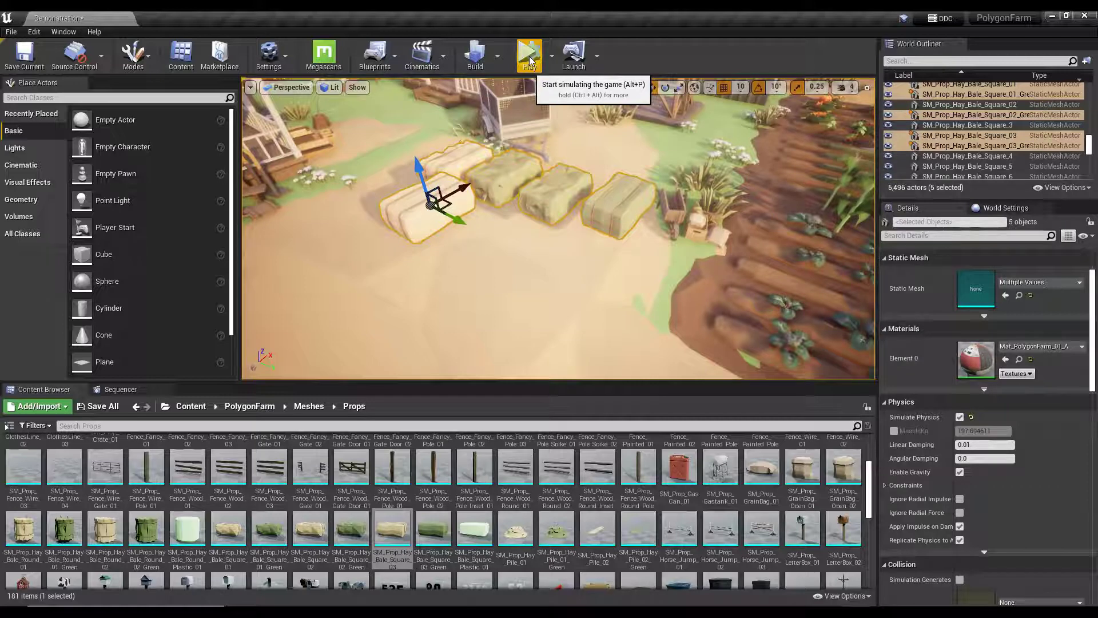
# Run a second simulation and stop it before piling the bales.
pyautogui.click(528, 50)
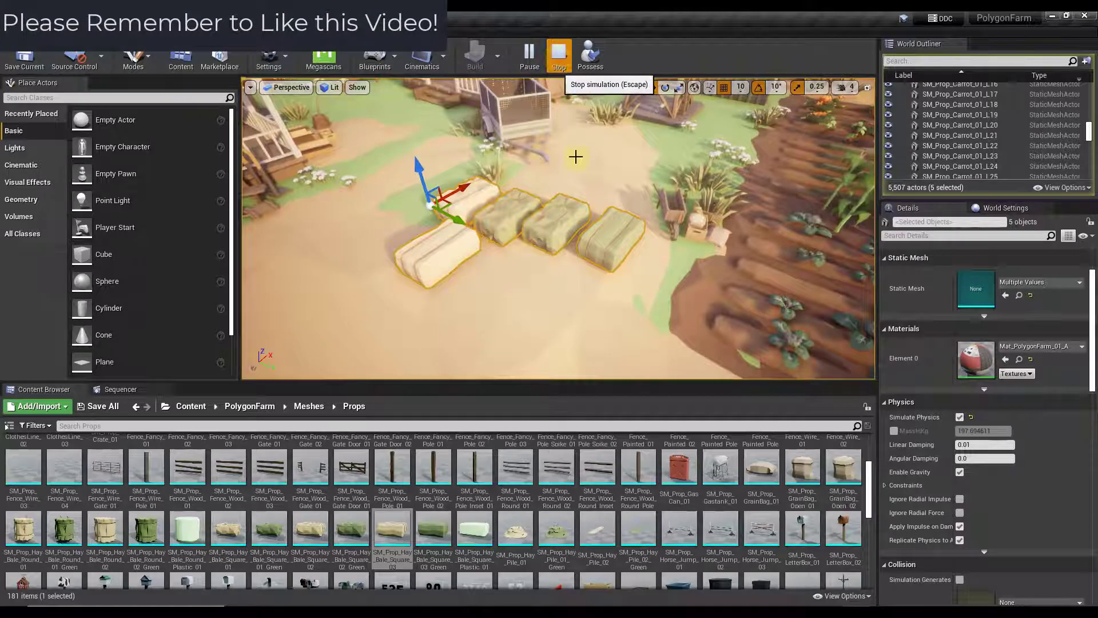
pyautogui.click(560, 52)
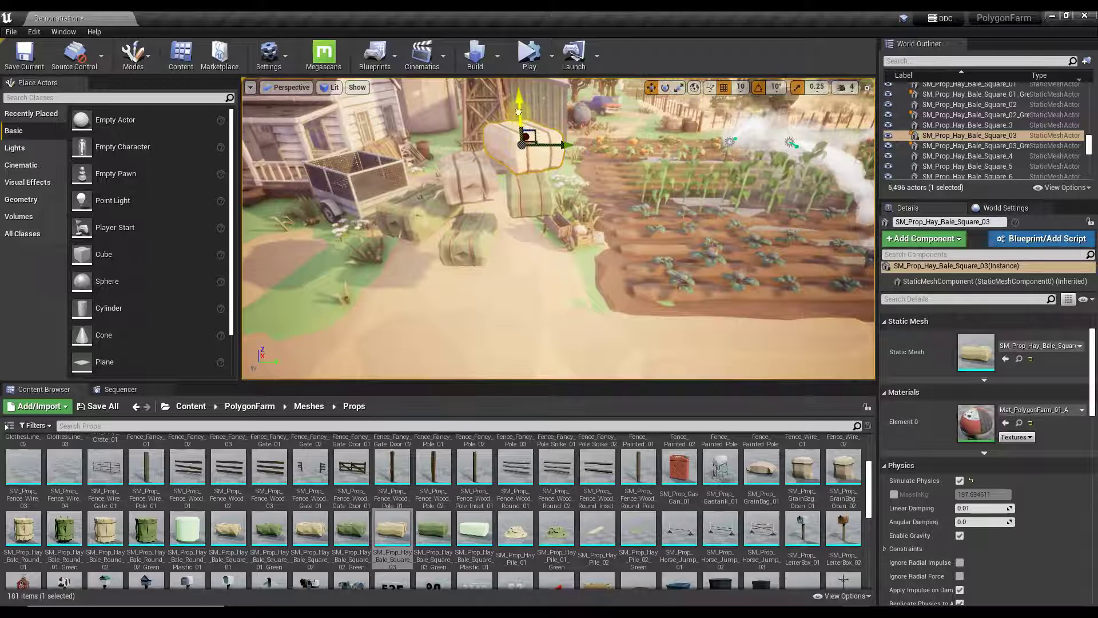
# Select the piled bales, simulate so the pile falls, keep the resting positions and stop.
pyautogui.click(529, 51)
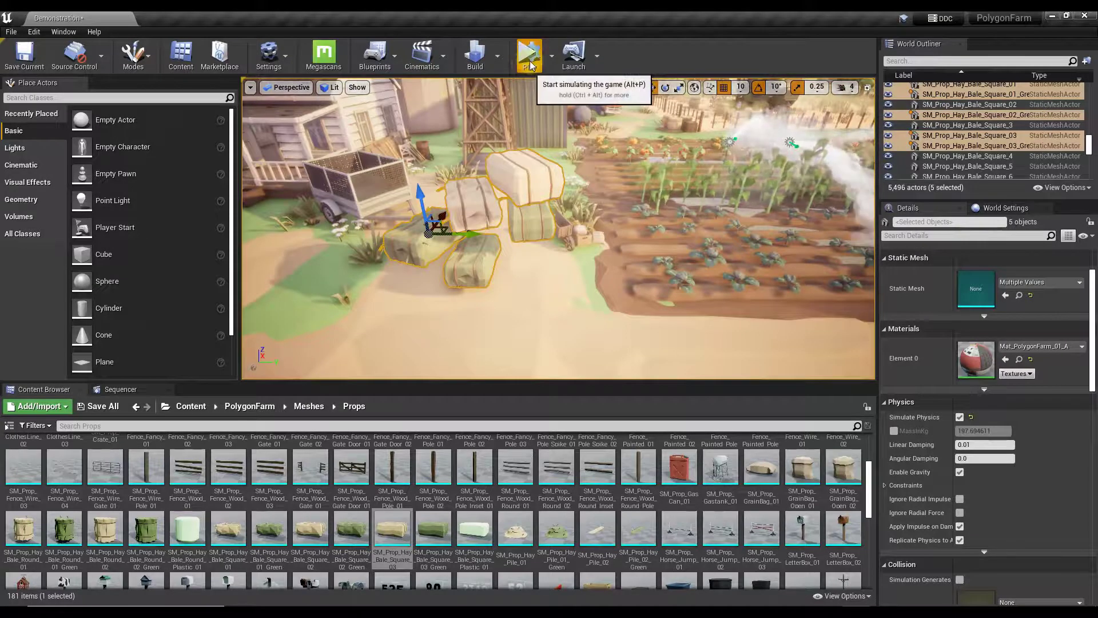
pyautogui.click(529, 51)
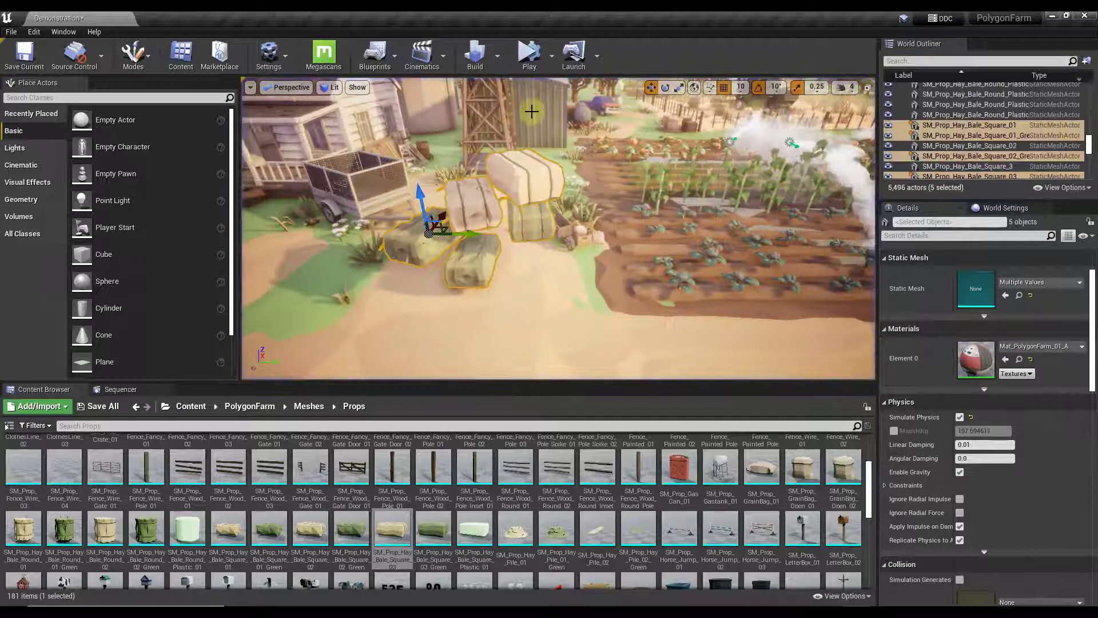
pyautogui.click(529, 51)
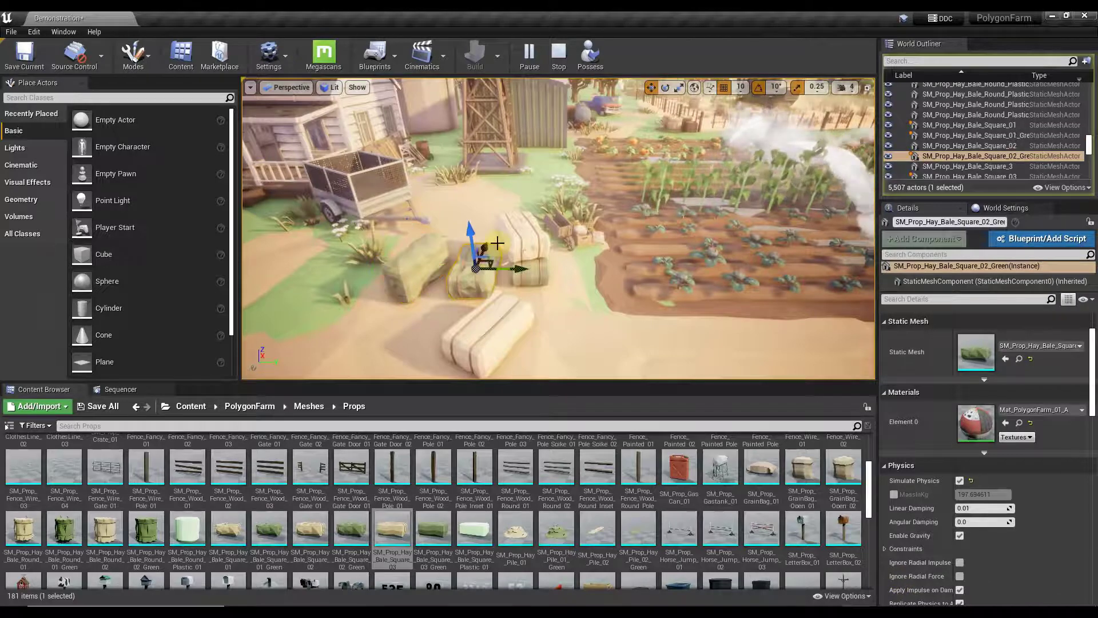
pyautogui.moveTo(558, 51)
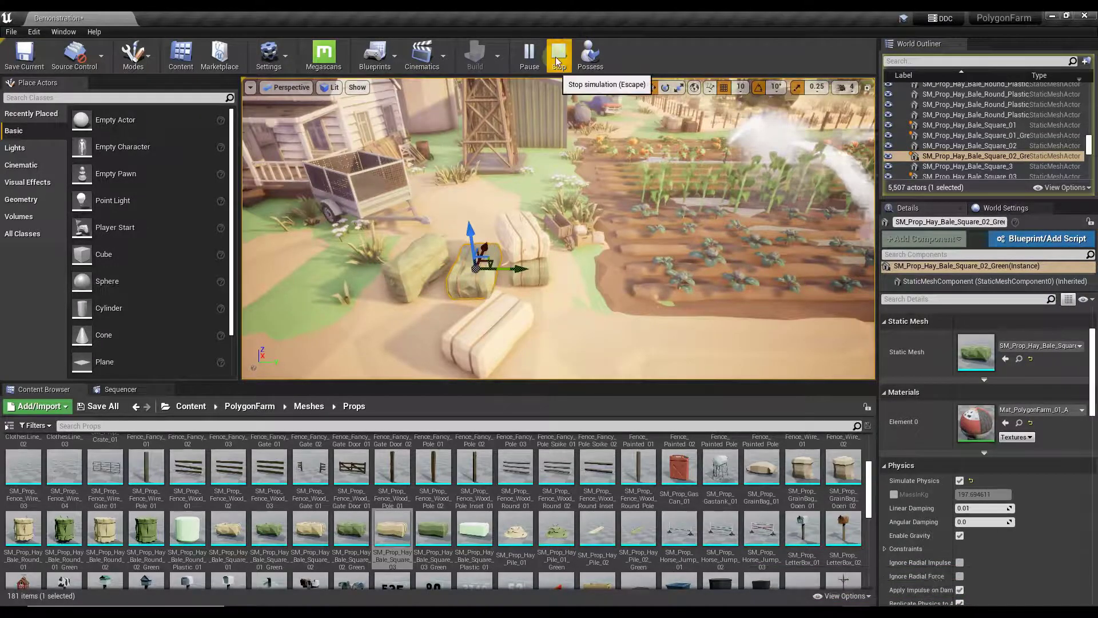
pyautogui.click(559, 52)
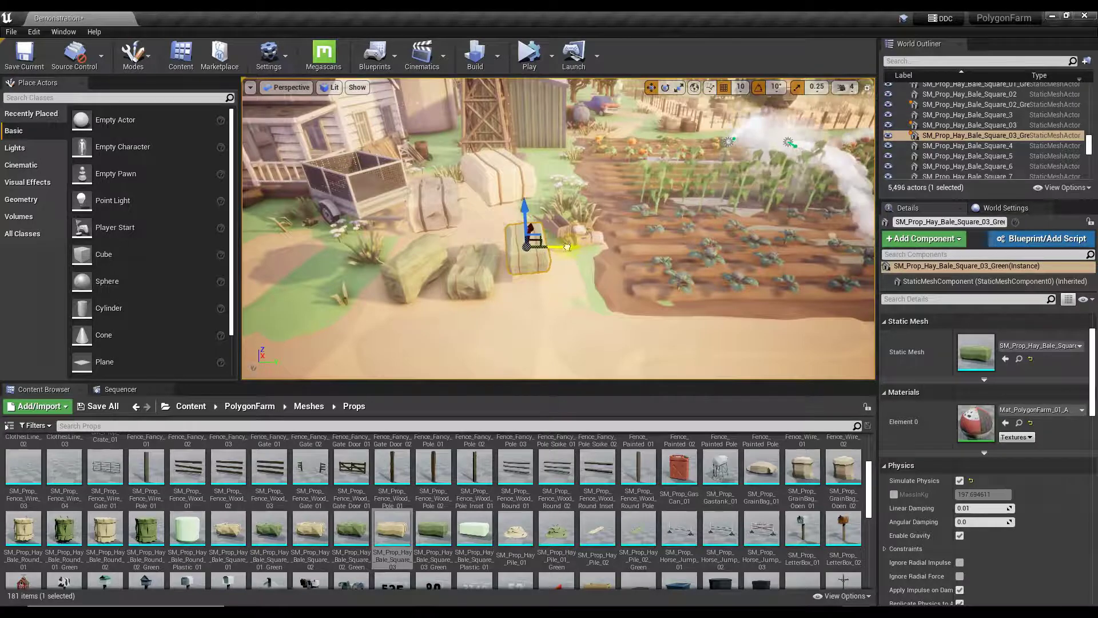
# Run and stop a fourth physics simulation before raising bale Square_03.
pyautogui.click(528, 51)
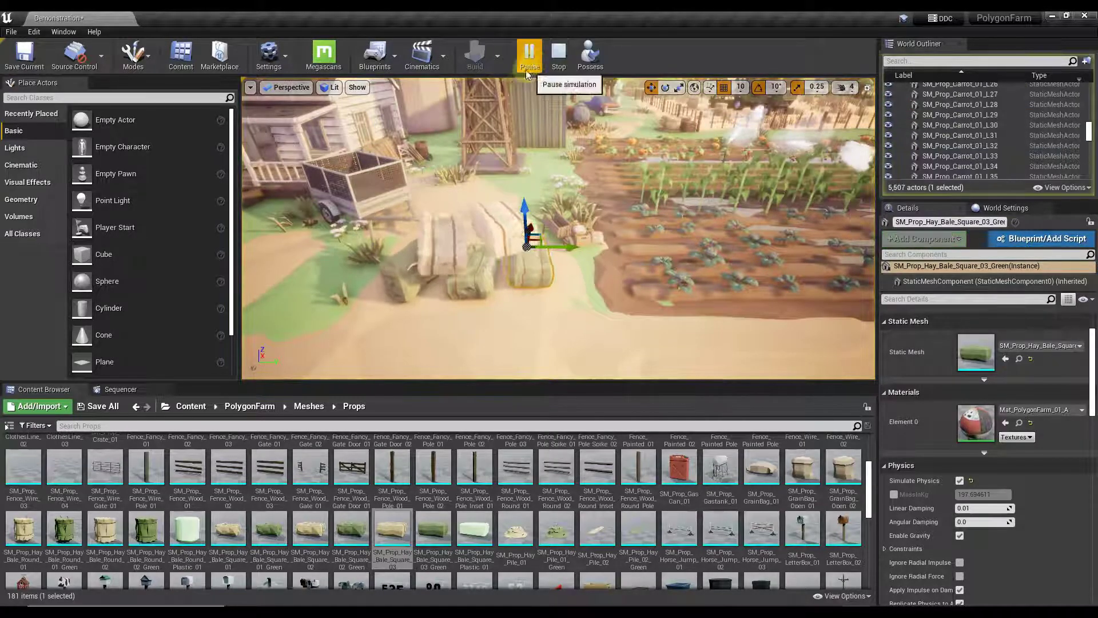
pyautogui.click(530, 50)
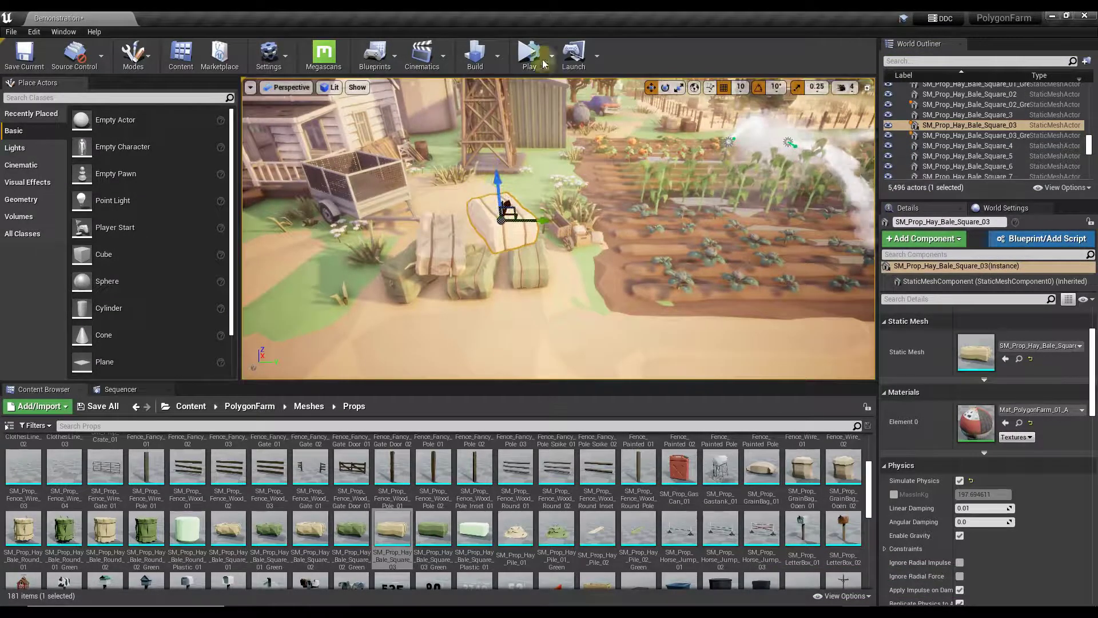
# Simulate so the raised bale drops down beside the pile.
pyautogui.click(529, 51)
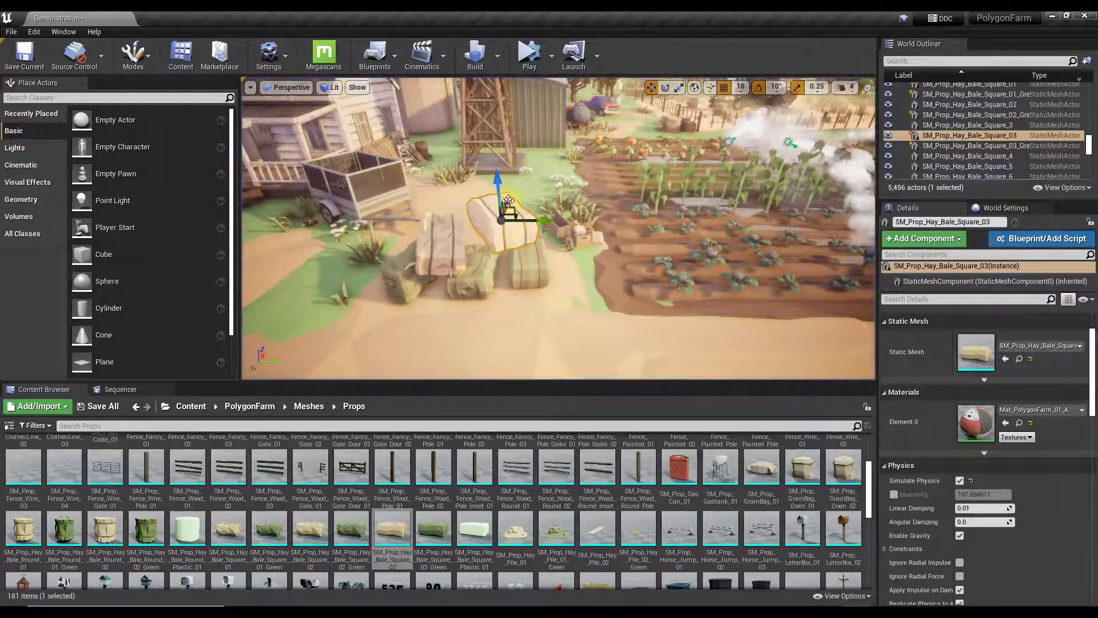
pyautogui.moveTo(529, 54)
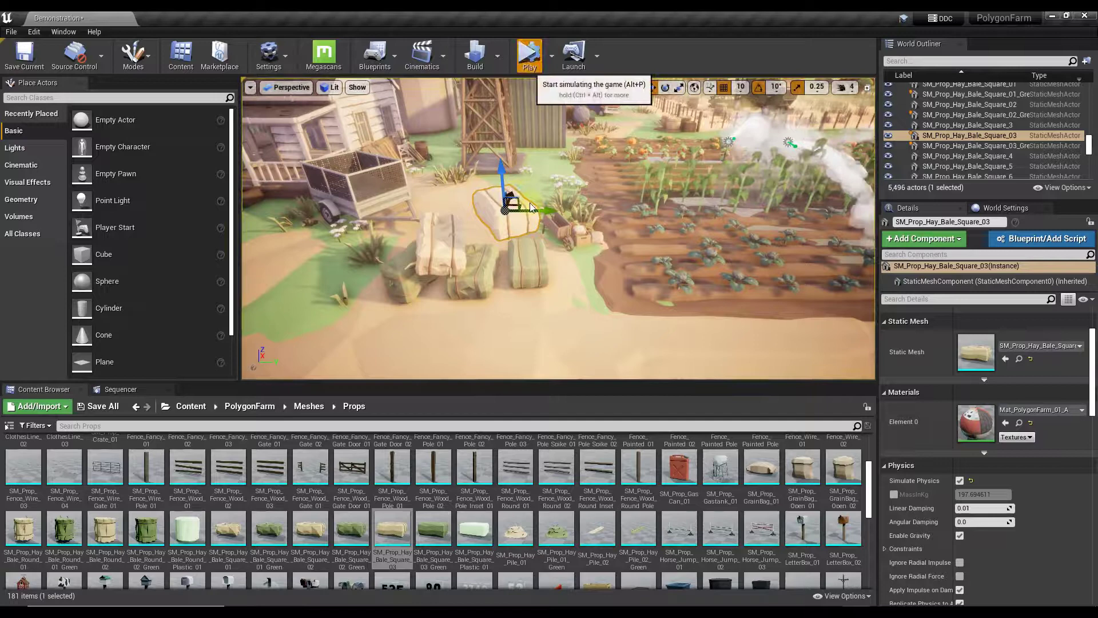
pyautogui.click(531, 50)
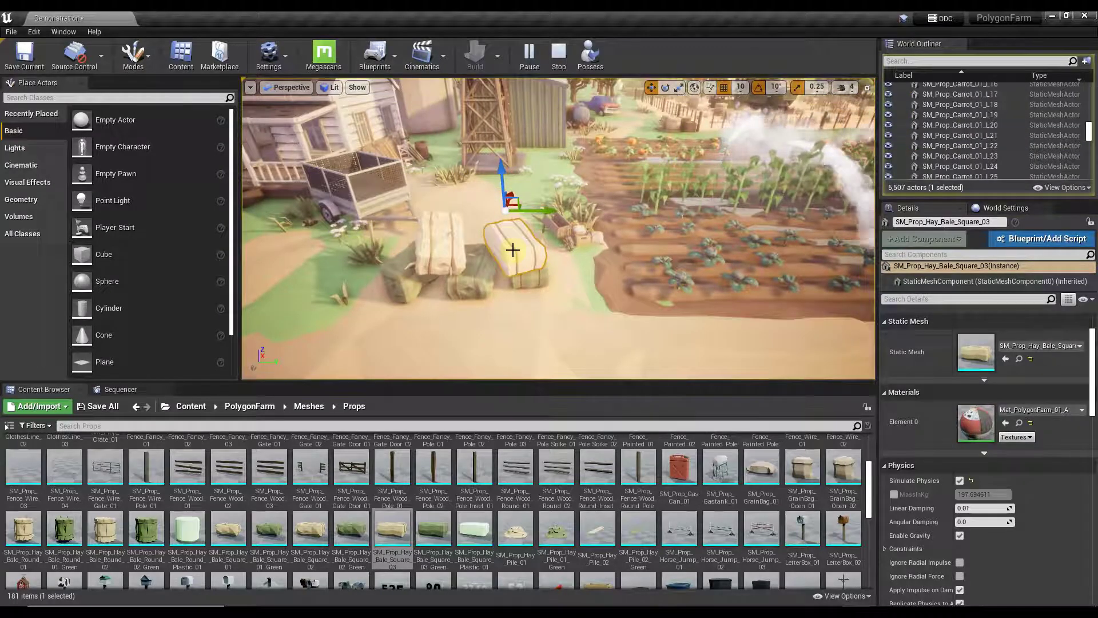